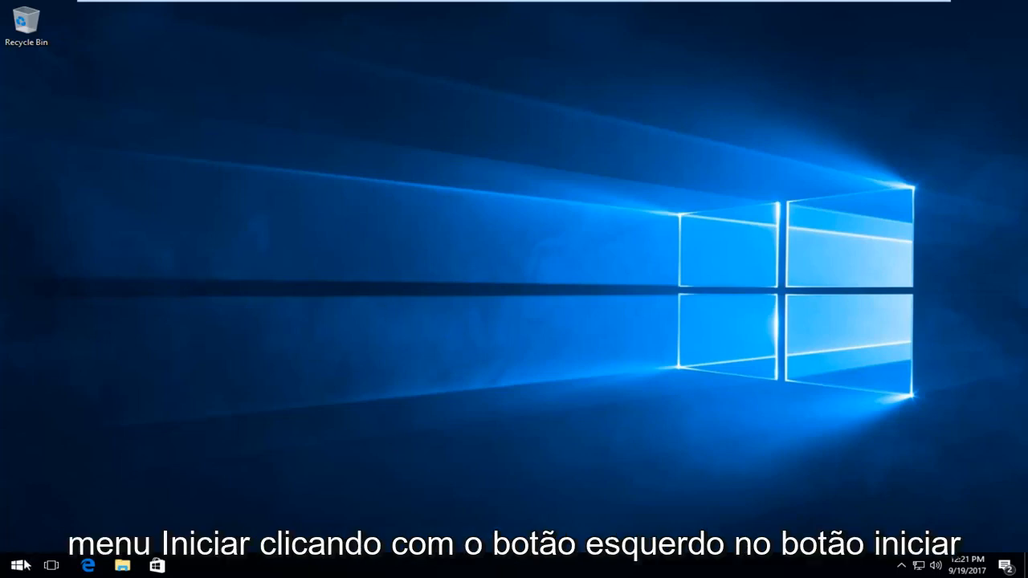
Search the Start menu for 'power options' to reach the power plans.
{"action": "left_click", "coordinate": [15, 564]}
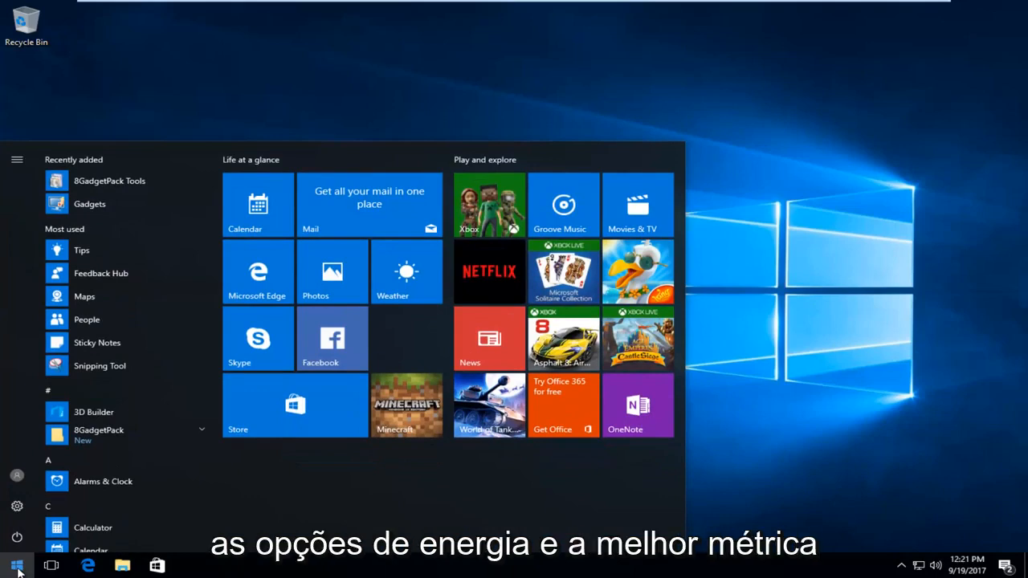
{"action": "type", "text": "po"}
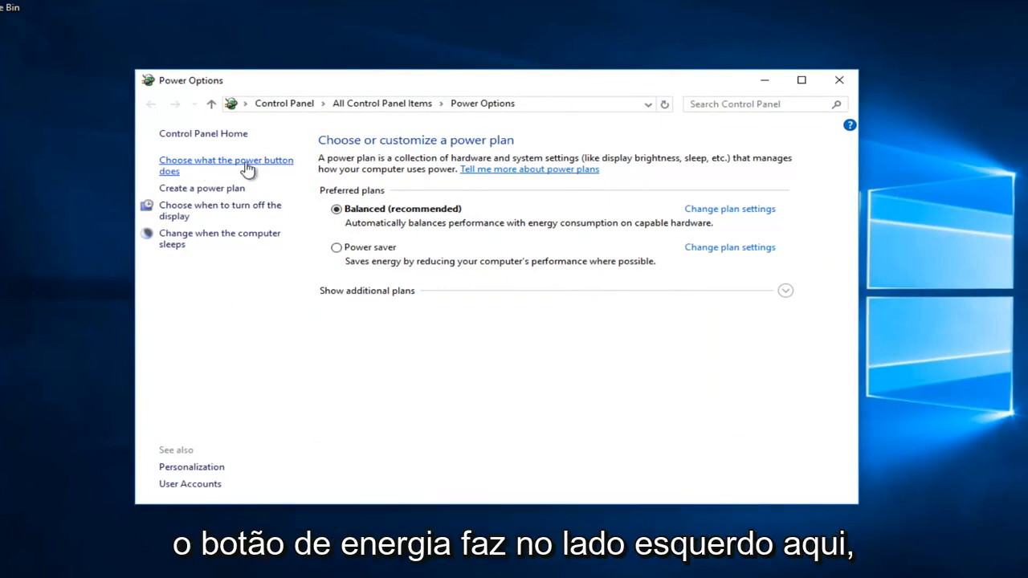
{"action": "mouse_move", "coordinate": [176, 178]}
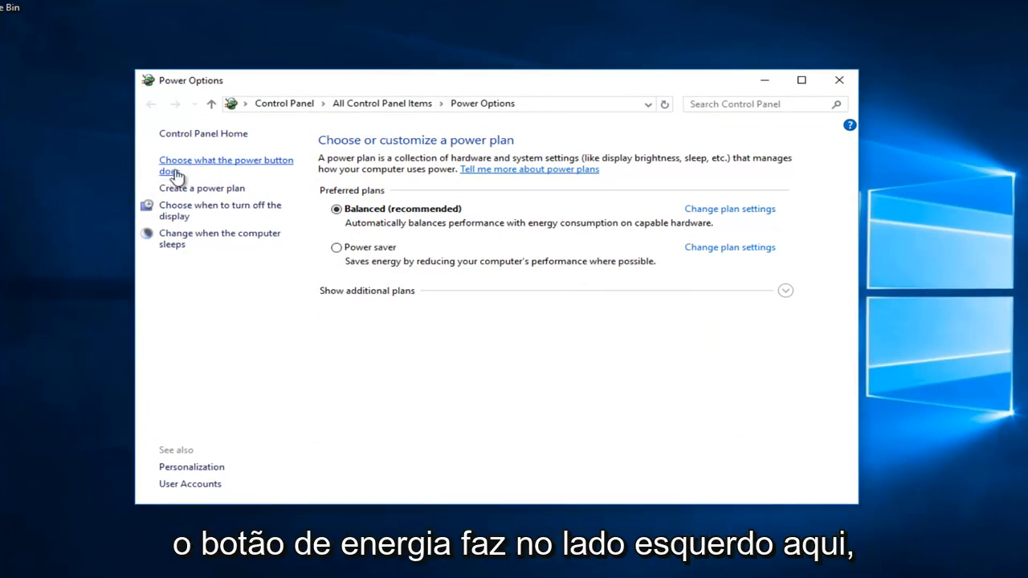
{"action": "mouse_move", "coordinate": [193, 174]}
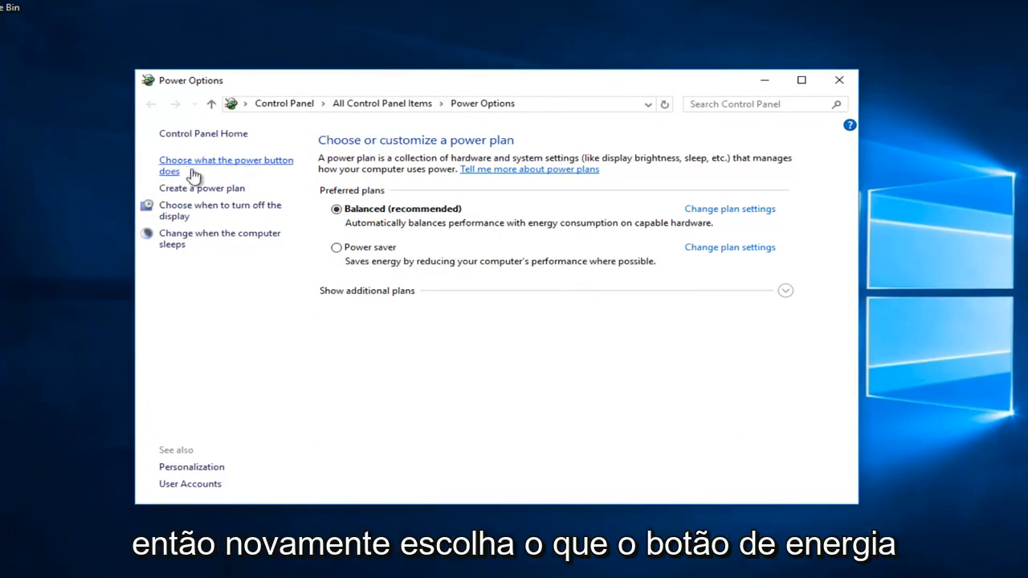
Open 'Choose what the power button does' from the Power Options left pane.
{"action": "left_click", "coordinate": [225, 165]}
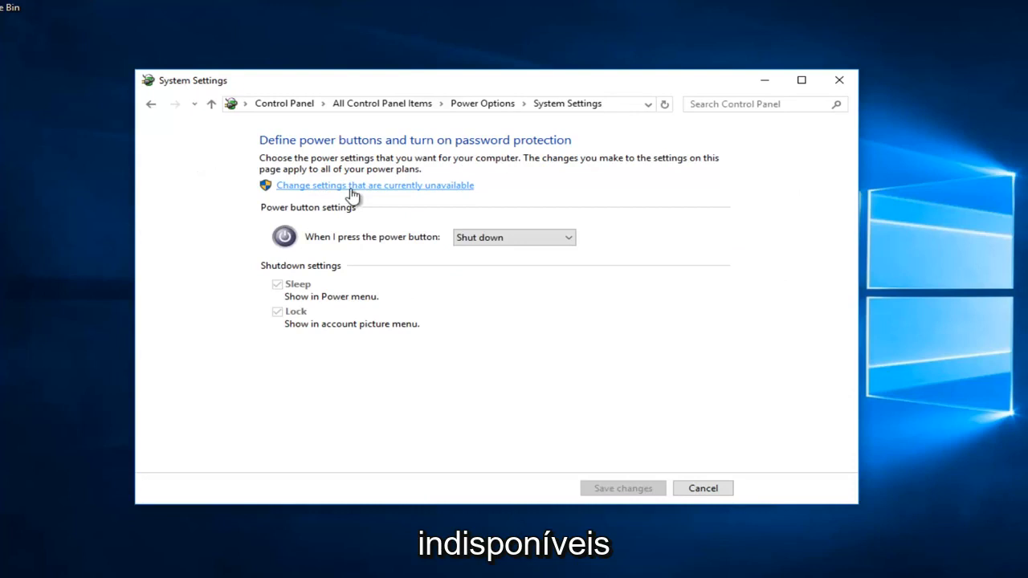
Unlock the greyed-out shutdown checkboxes via 'Change settings that are currently unavailable'.
{"action": "left_click", "coordinate": [374, 185]}
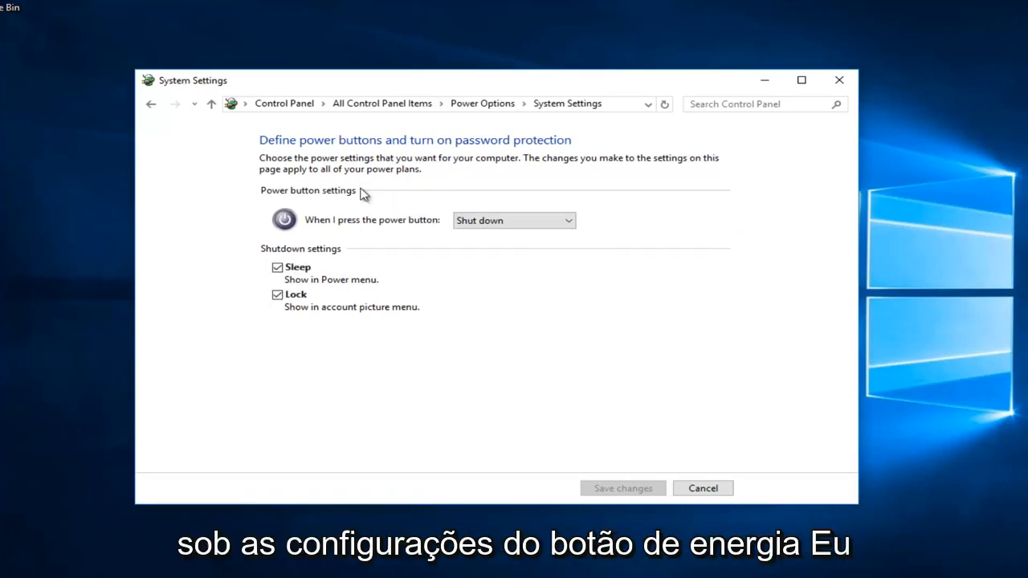
{"action": "mouse_move", "coordinate": [379, 276]}
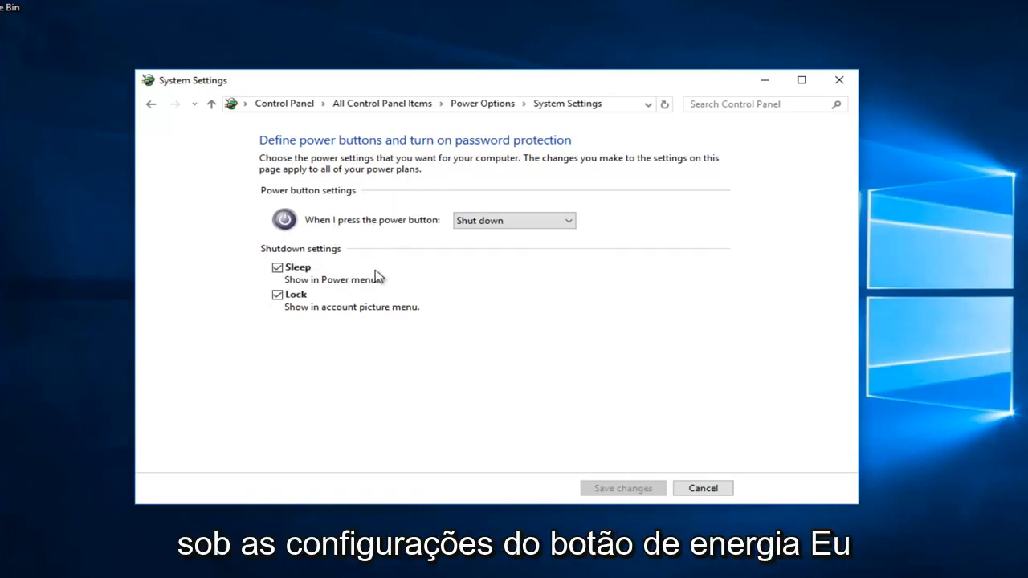
{"action": "mouse_move", "coordinate": [371, 363]}
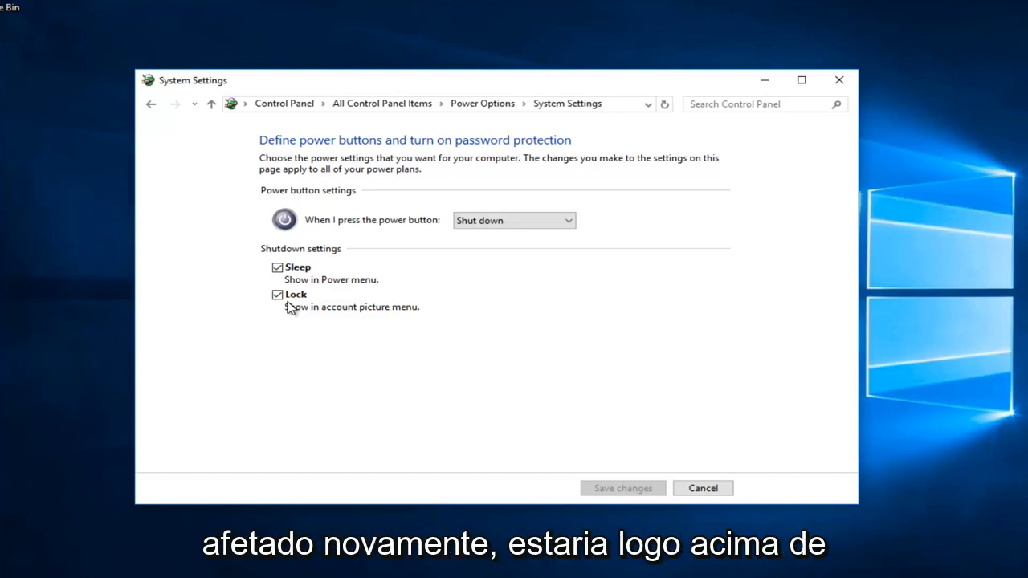
{"action": "mouse_move", "coordinate": [271, 252]}
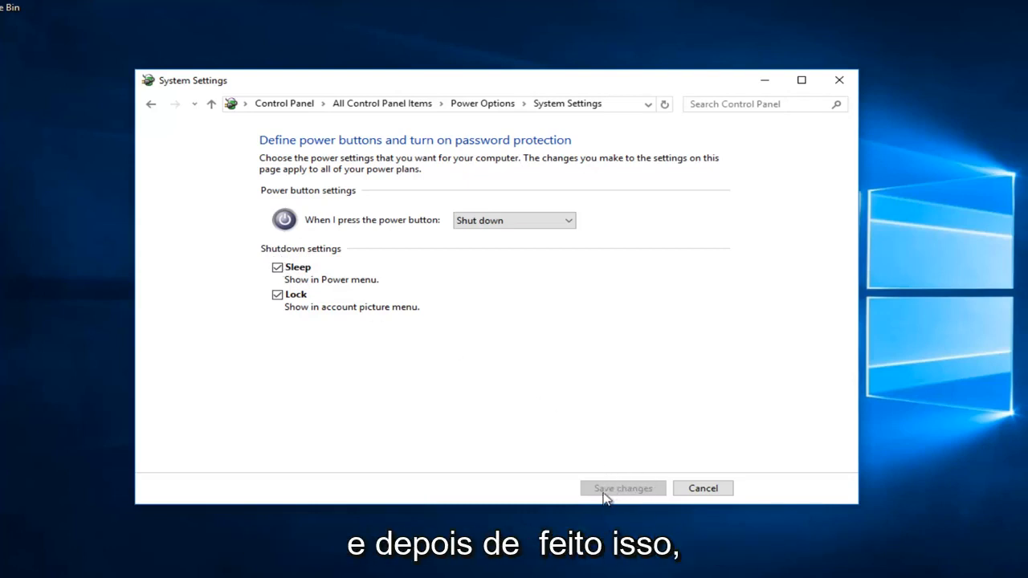
{"action": "mouse_move", "coordinate": [594, 476]}
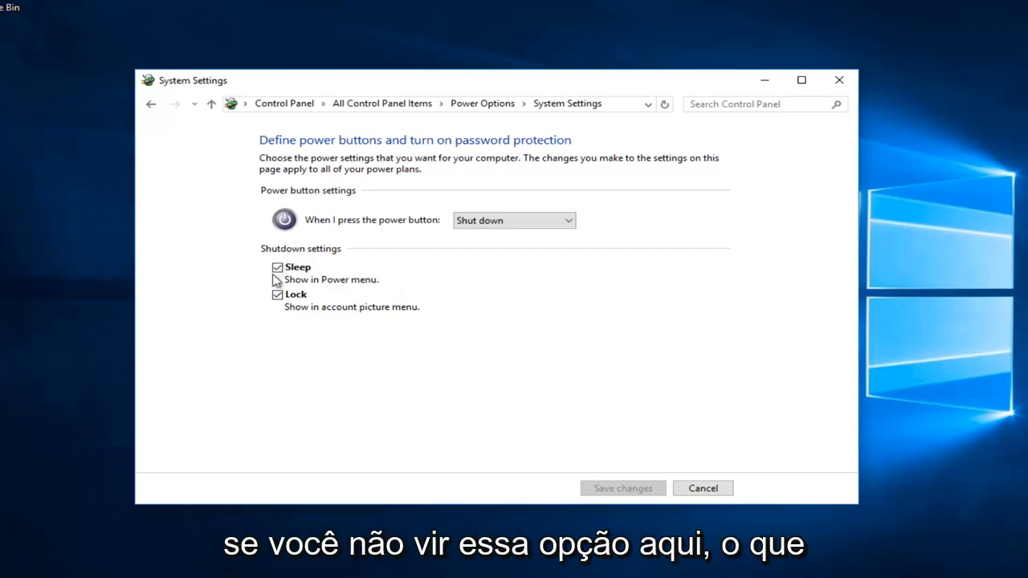
{"action": "mouse_move", "coordinate": [437, 380]}
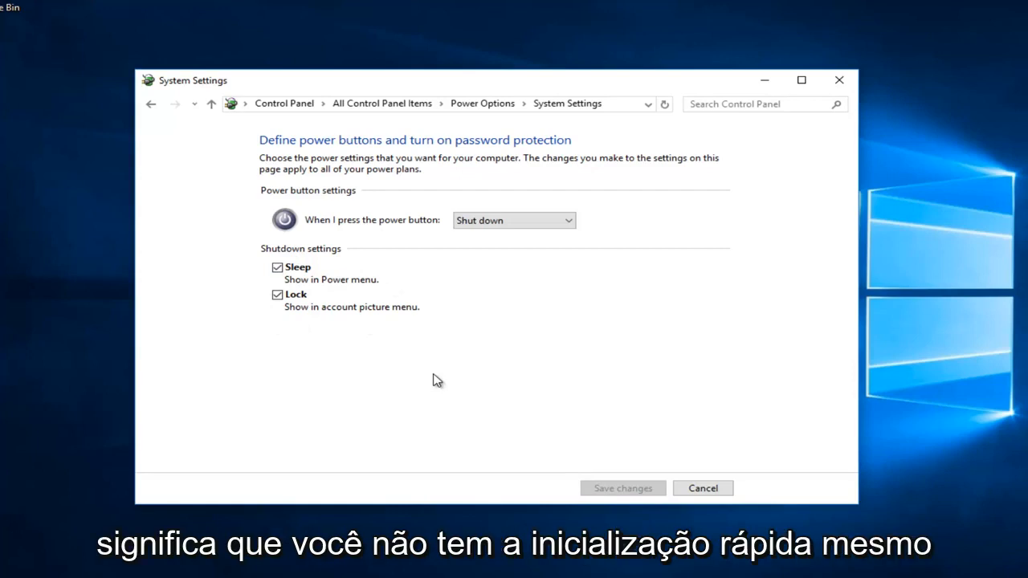